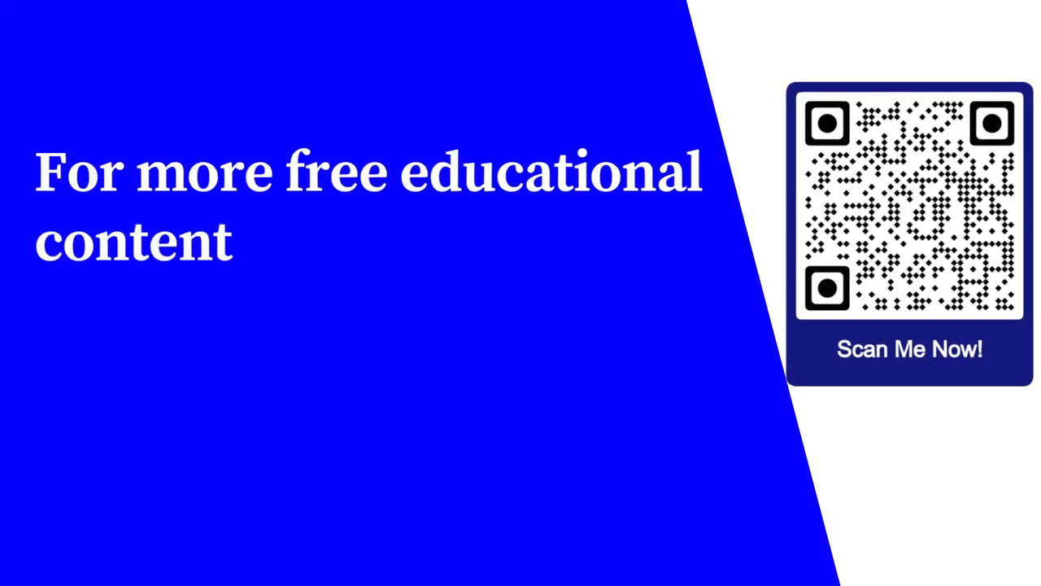
text(visit : learnforfree.biz)
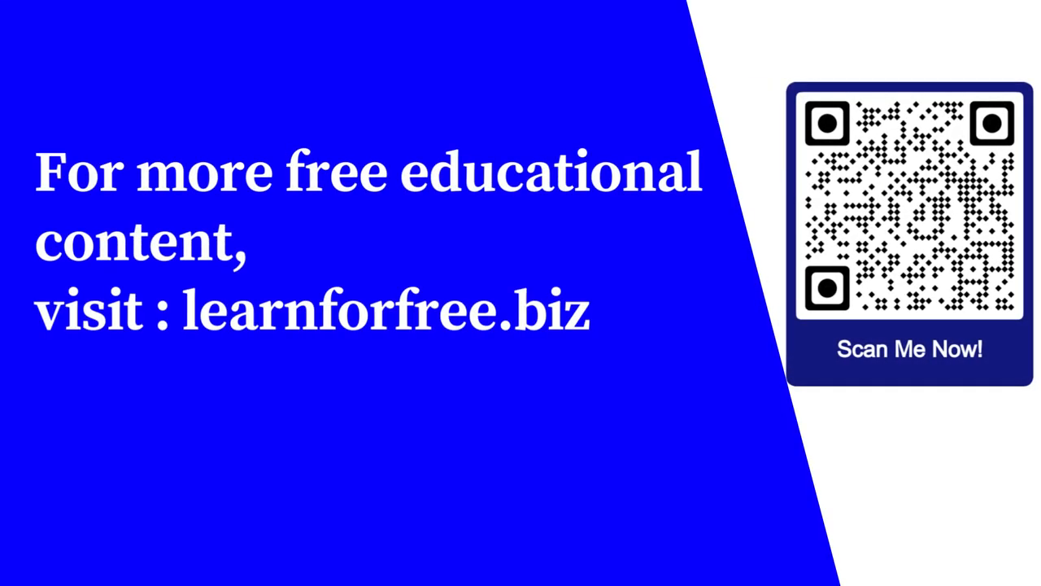